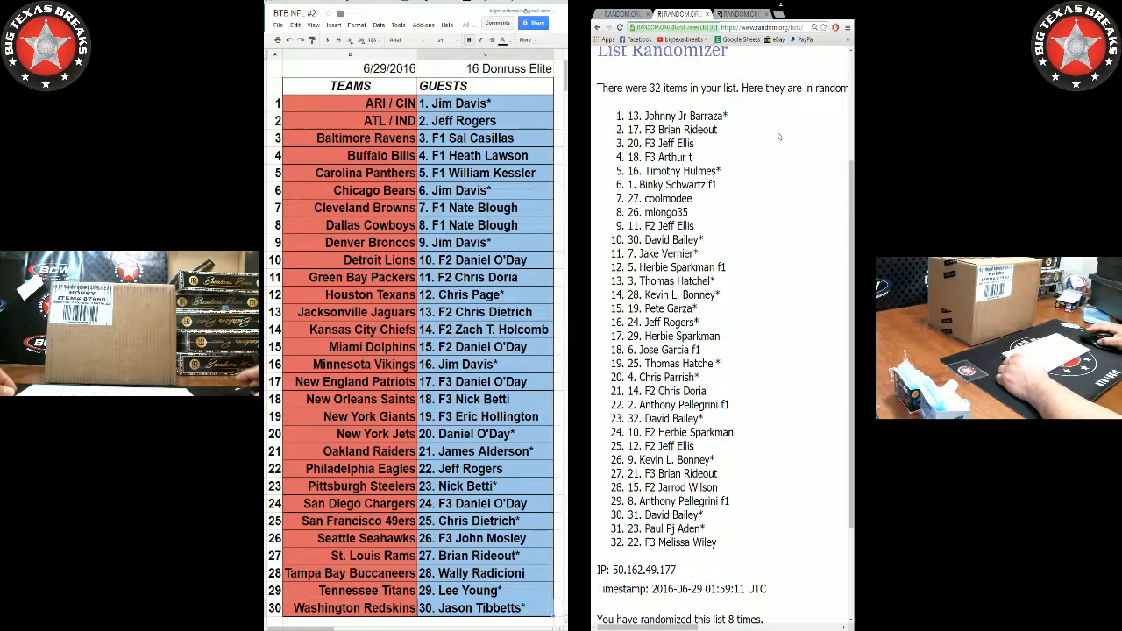
Switch to the random.org tab holding the 30-team list to shuffle it
{"action": "left_click", "coordinate": [780, 74]}
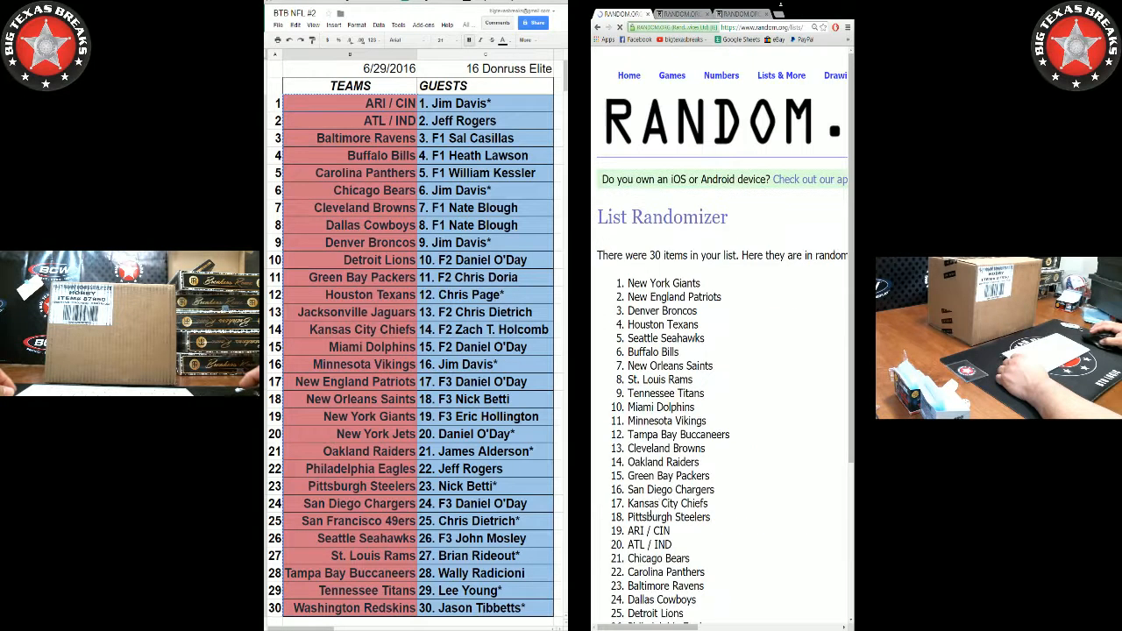
Reshuffle the 30 teams with Again! until the order starts with Dallas Cowboys
{"action": "scroll", "scroll_direction": "down", "scroll_amount": 3}
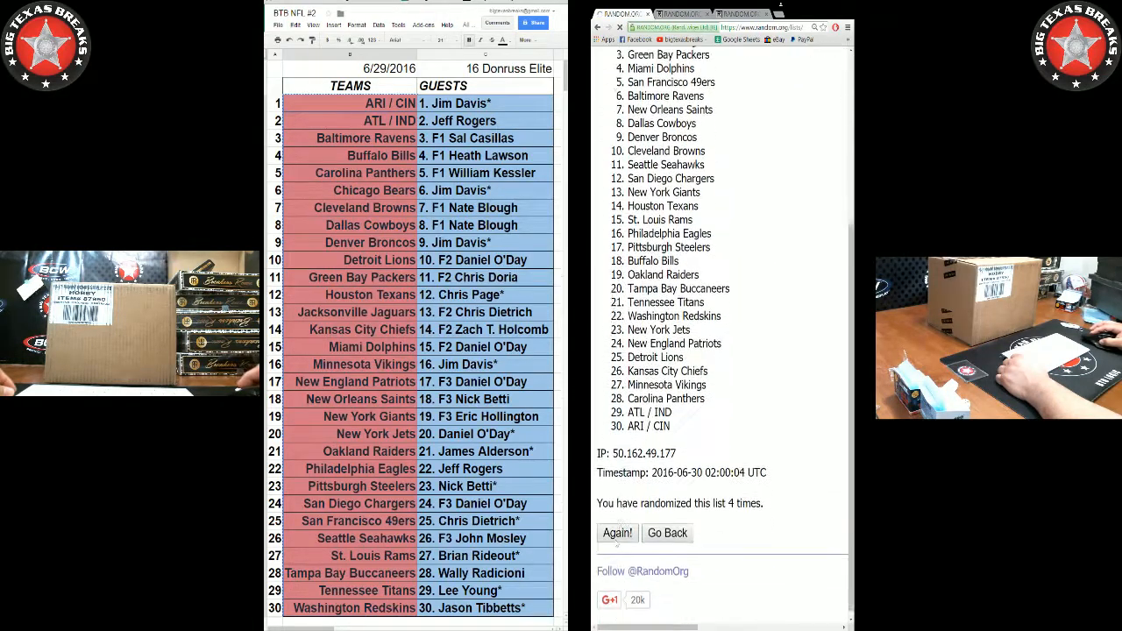
{"action": "left_click", "coordinate": [617, 532]}
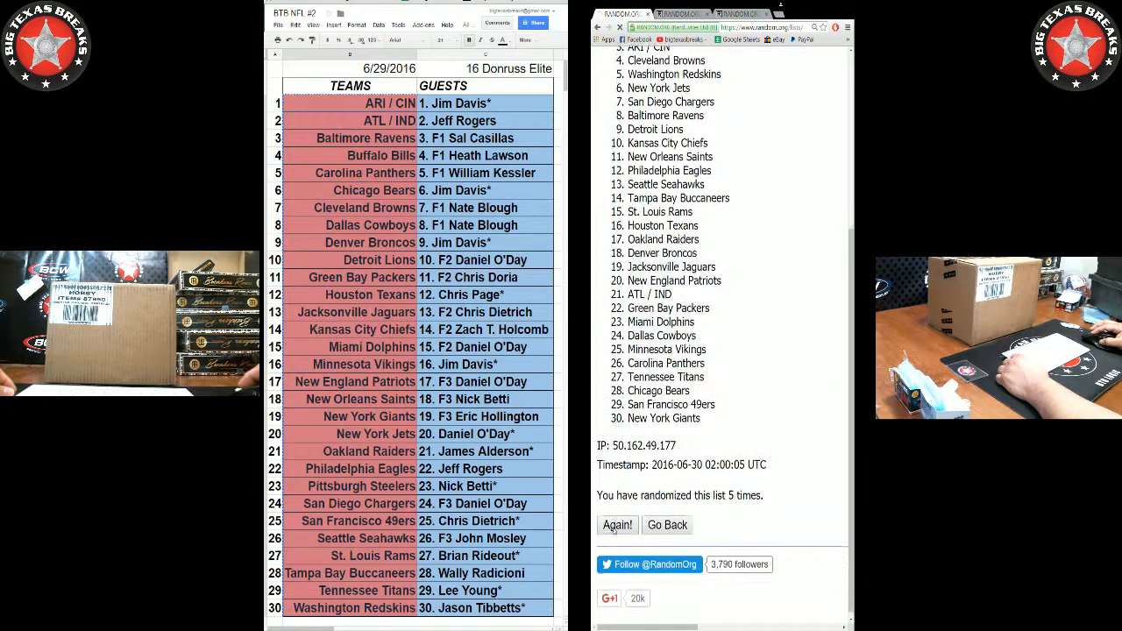
{"action": "left_click", "coordinate": [618, 524]}
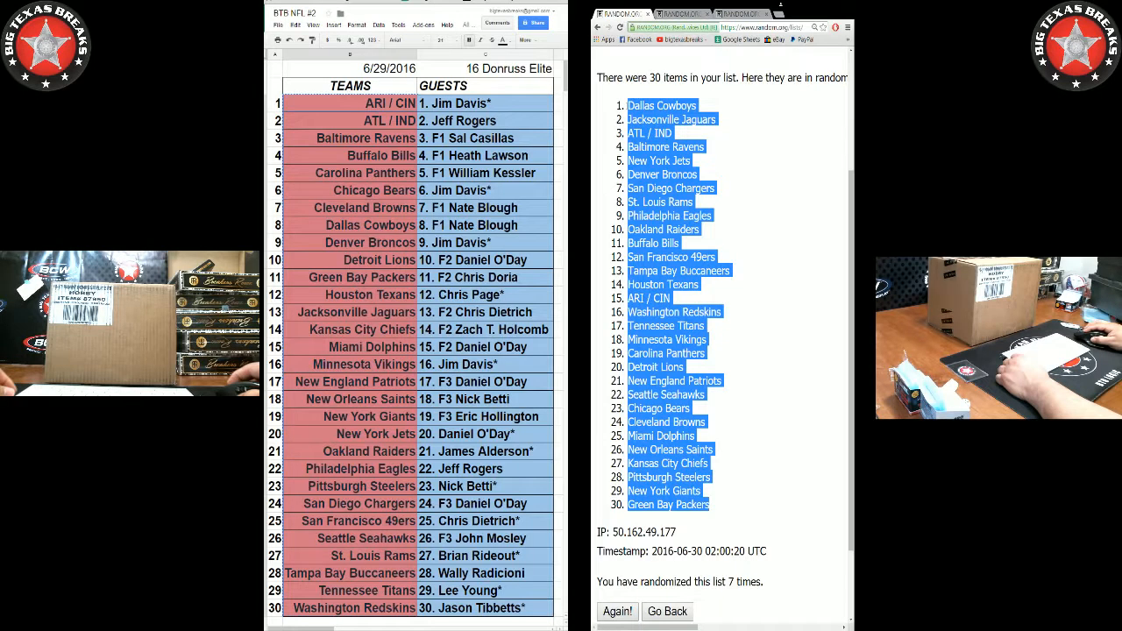
Paste values of the Dallas Cowboys-first order into TEAMS, then return to random.org
{"action": "right_click", "coordinate": [386, 103]}
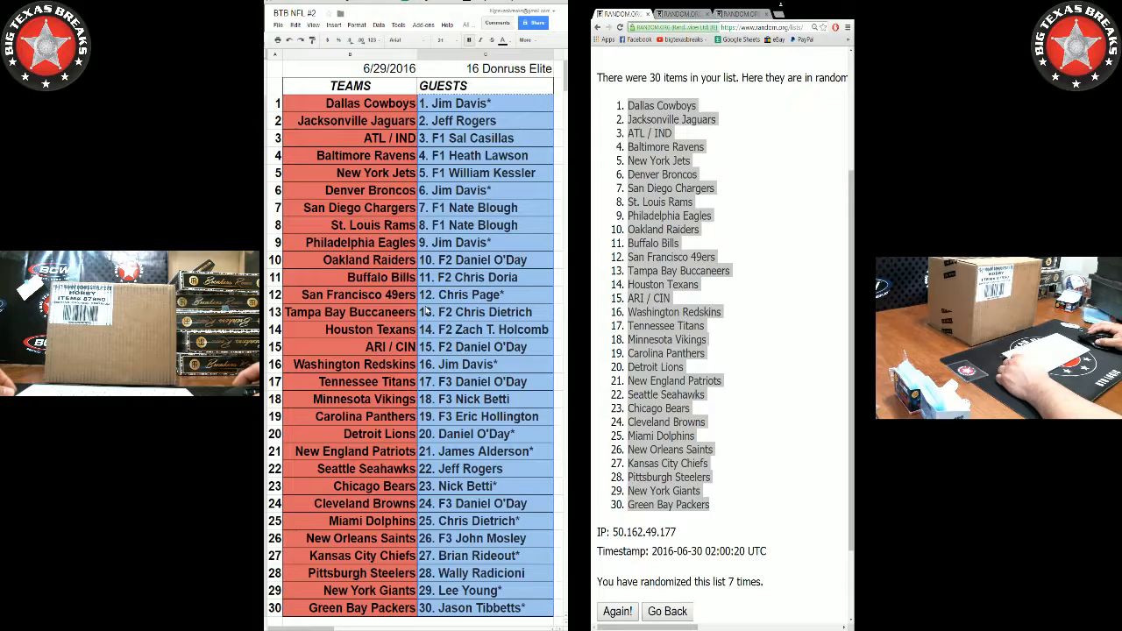
{"action": "left_click", "coordinate": [779, 75]}
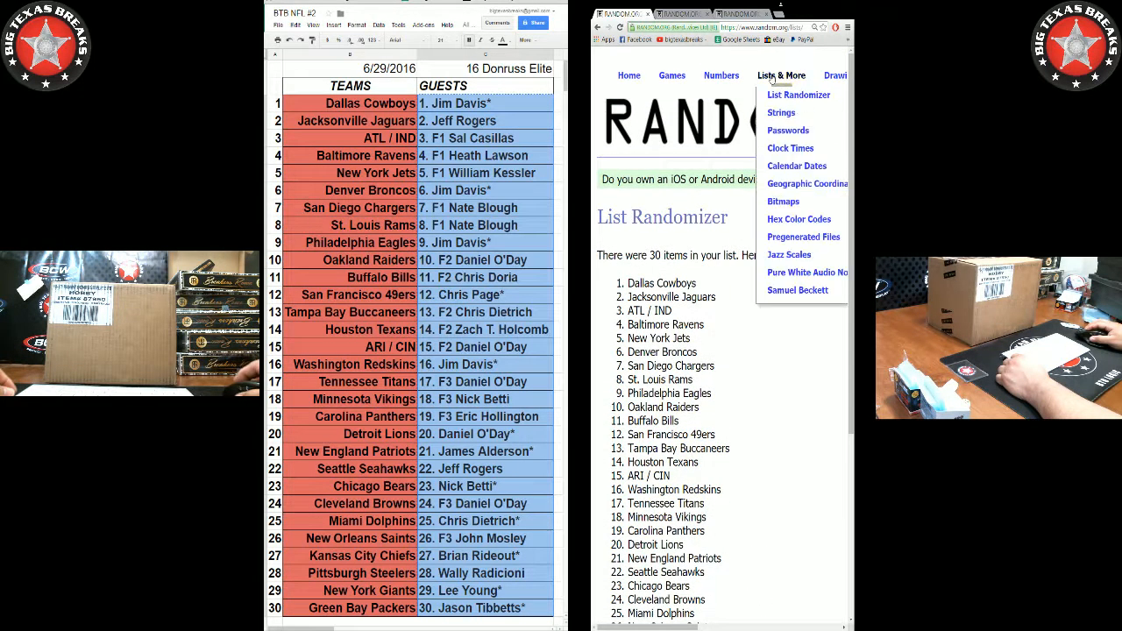
{"action": "left_click", "coordinate": [799, 94]}
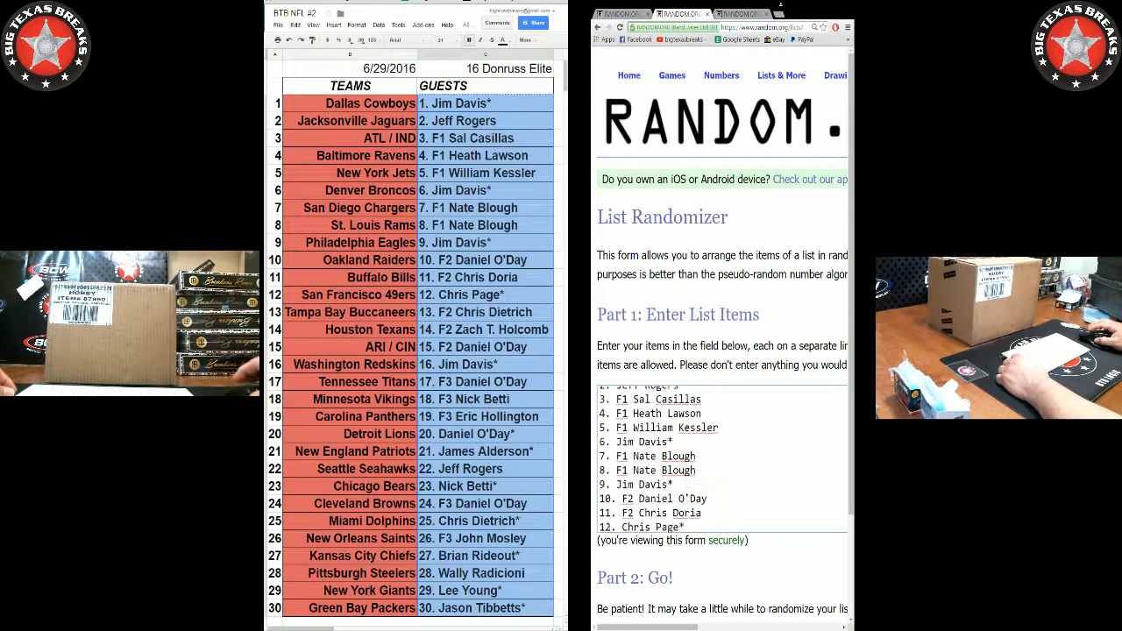
{"action": "scroll", "scroll_direction": "down", "scroll_amount": 3}
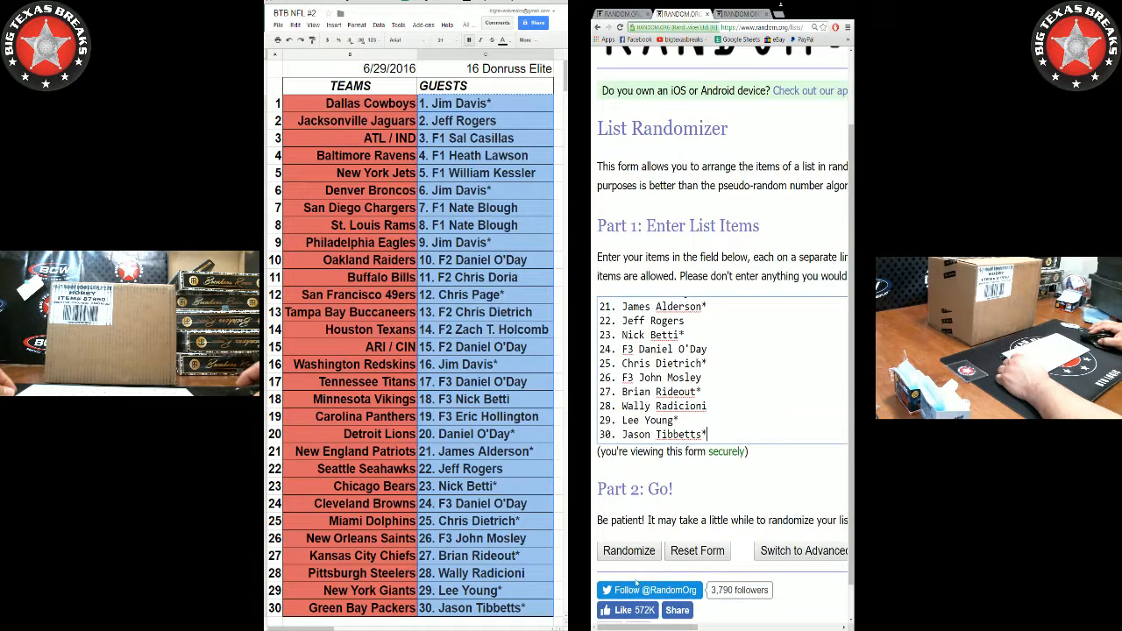
{"action": "left_click", "coordinate": [629, 550]}
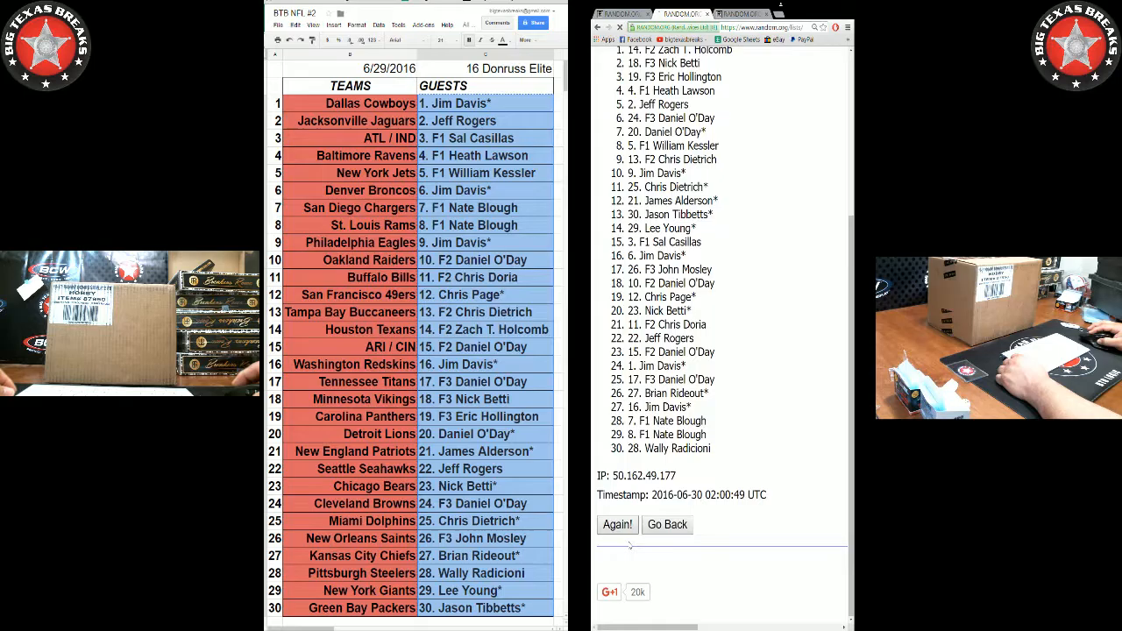
{"action": "left_click", "coordinate": [616, 524]}
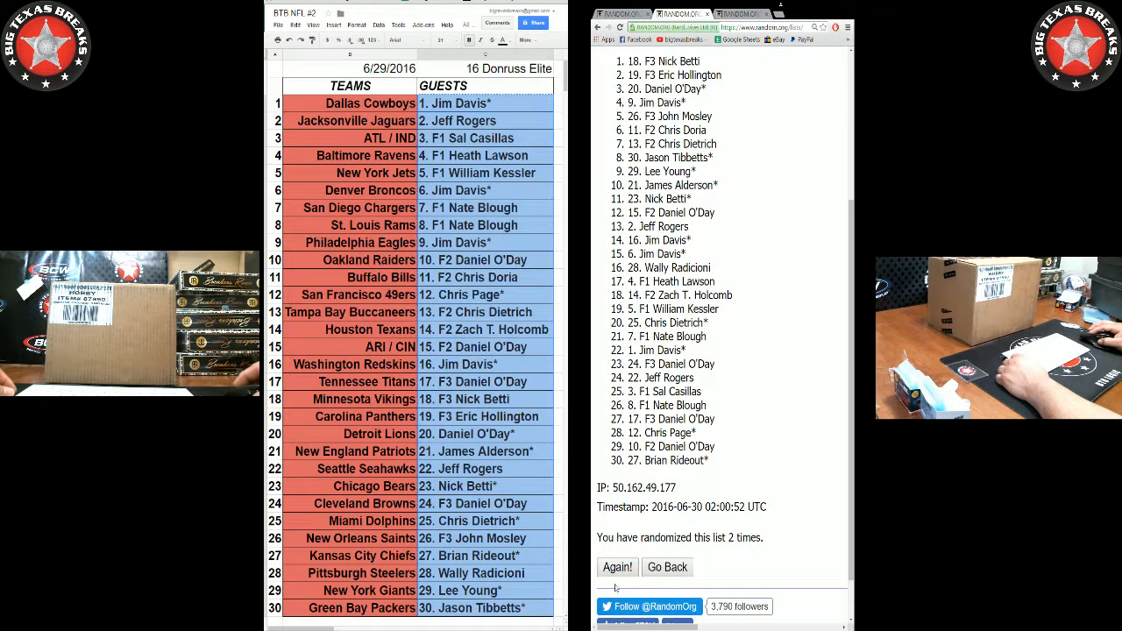
{"action": "left_click", "coordinate": [617, 567]}
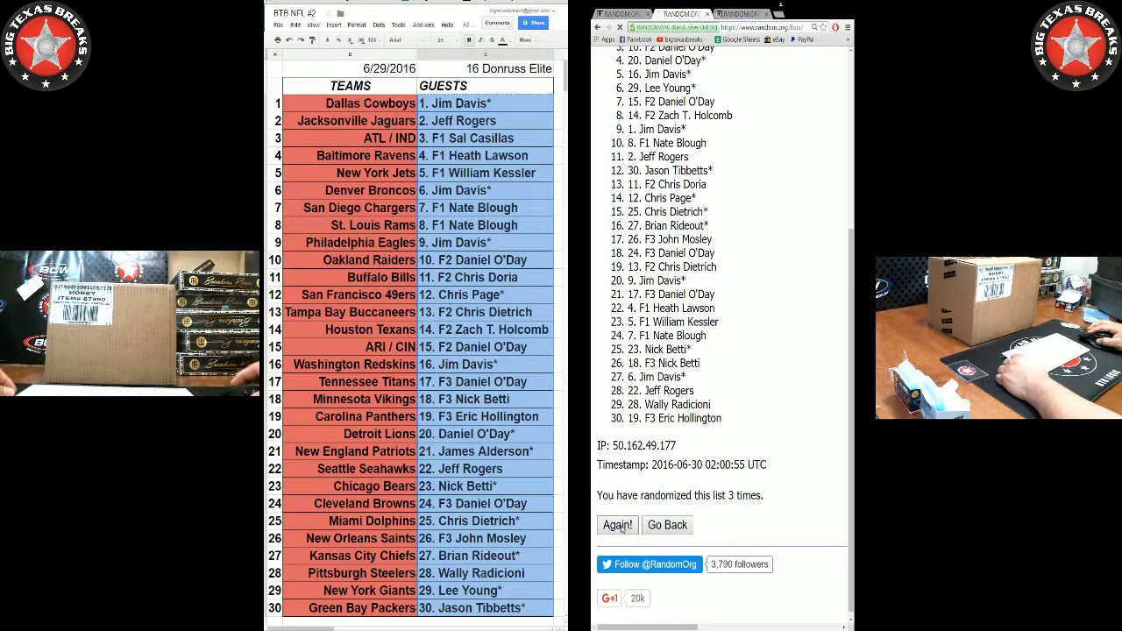
{"action": "left_click", "coordinate": [618, 524]}
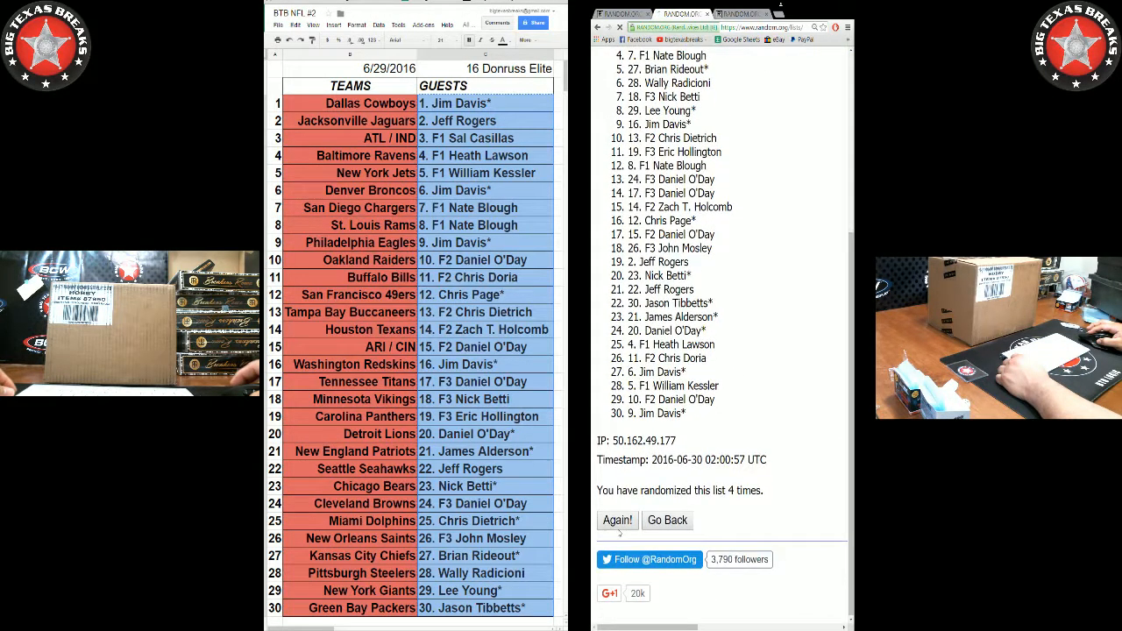
{"action": "left_click", "coordinate": [618, 520]}
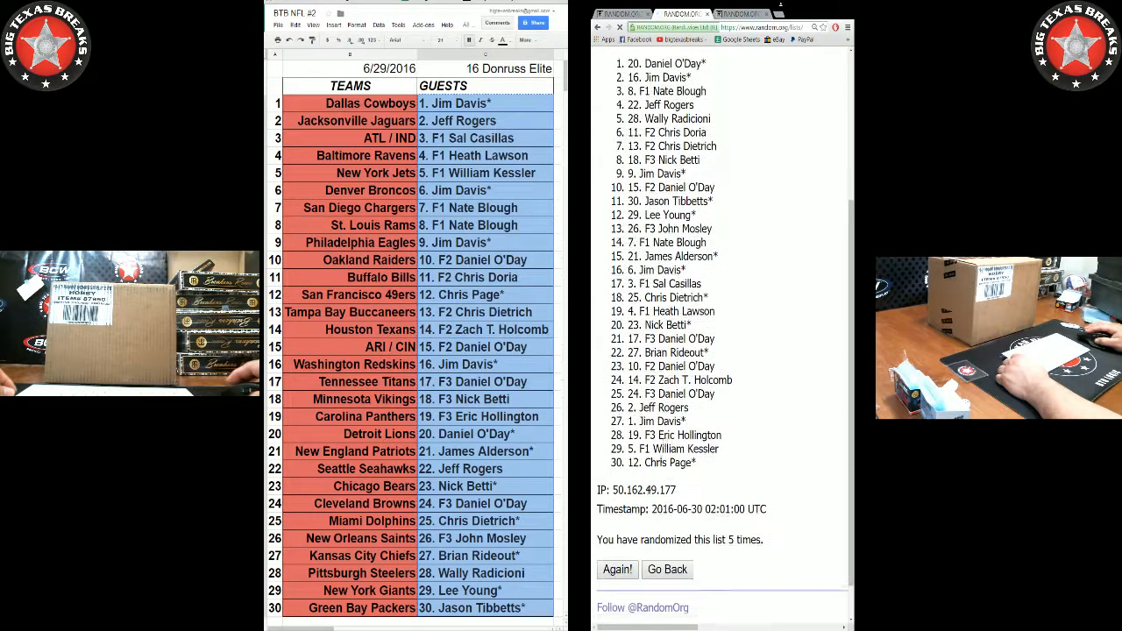
{"action": "left_click", "coordinate": [617, 569]}
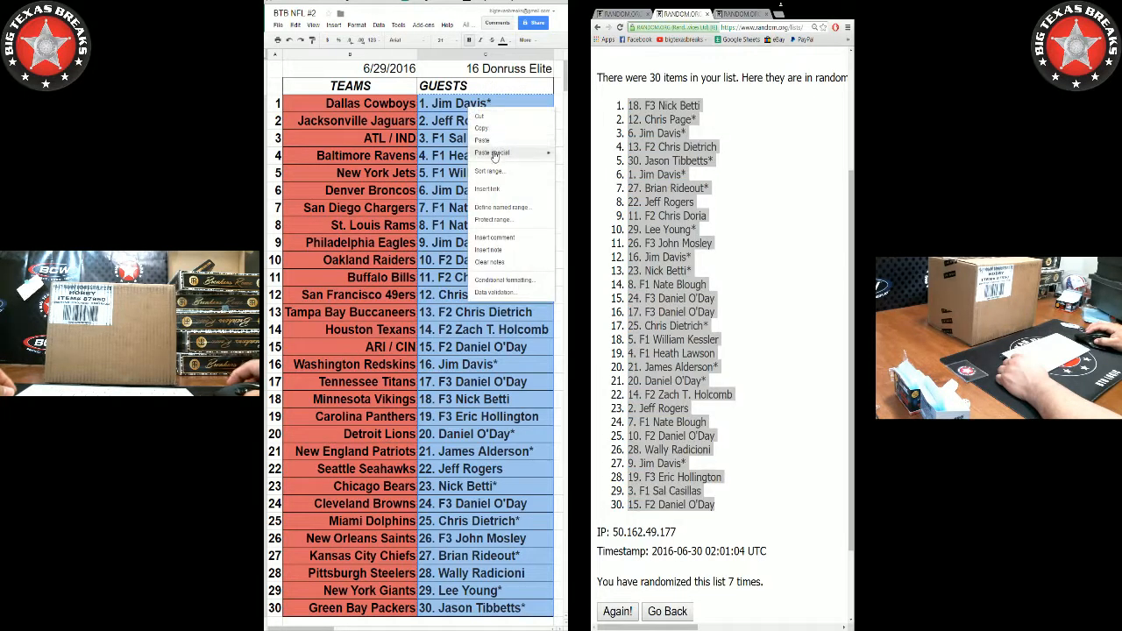
{"action": "left_click", "coordinate": [492, 153]}
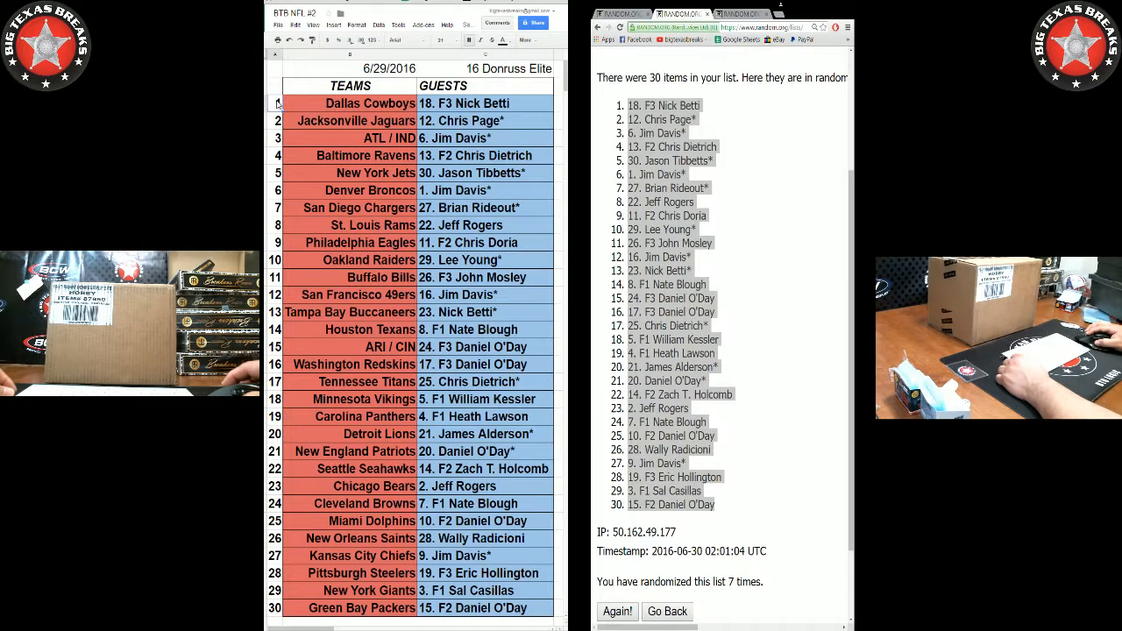